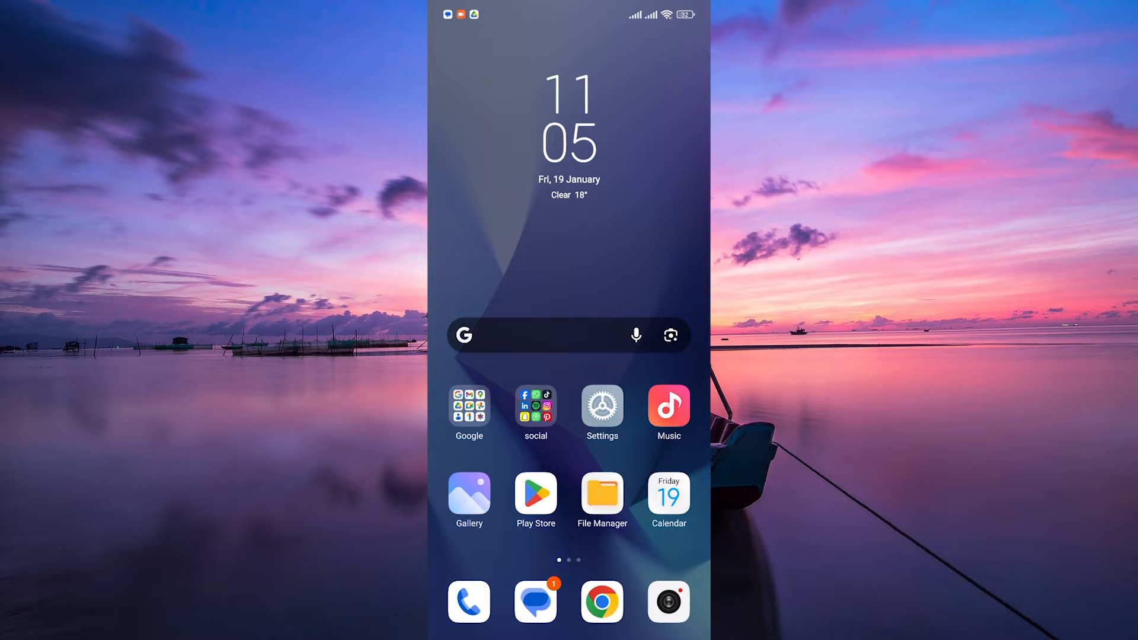
Swipe left two home screen pages to reach the page with Amazon Shopping
{"action": "scroll", "scroll_direction": "left", "scroll_amount": 3}
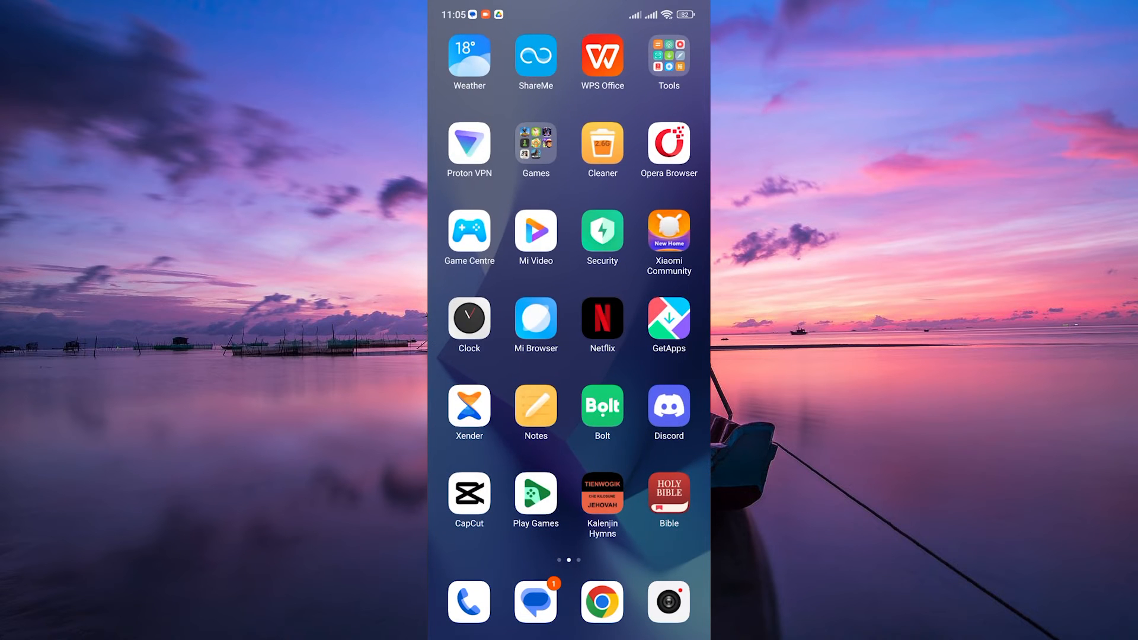
{"action": "scroll", "scroll_direction": "left", "scroll_amount": 3}
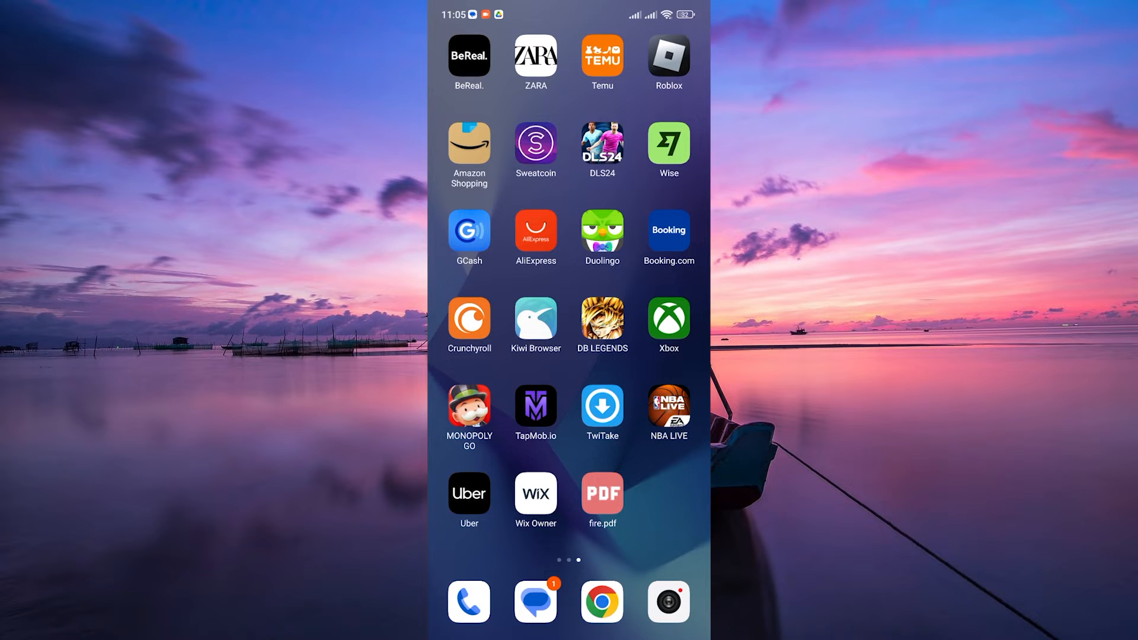
Launch Amazon Shopping and go to its Country/Region & Language settings
{"action": "left_click", "coordinate": [469, 143]}
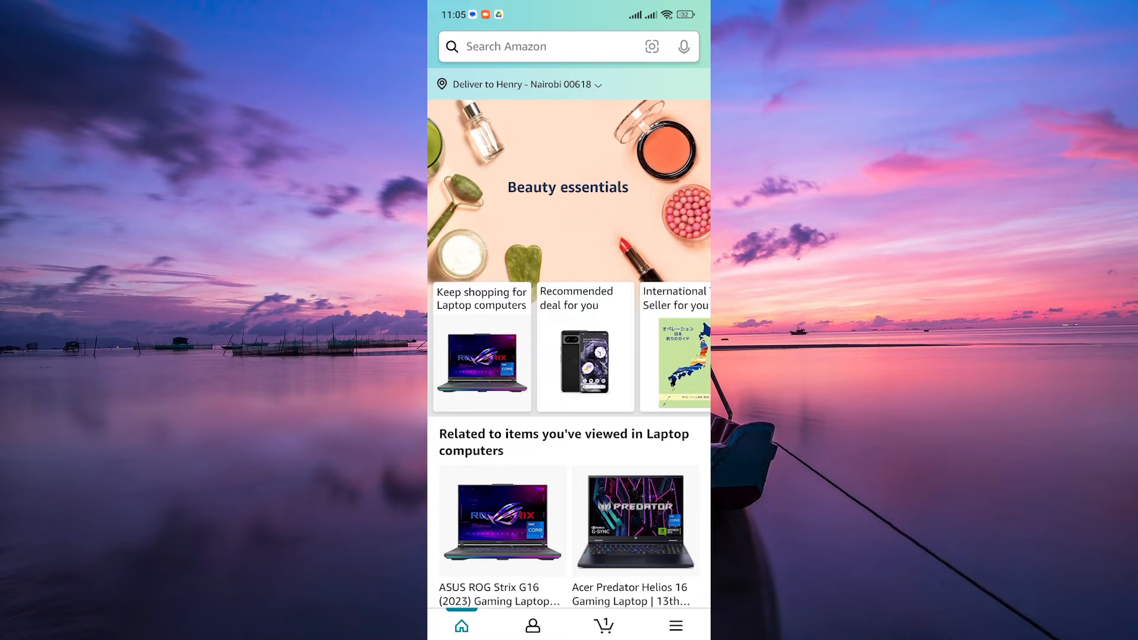
{"action": "left_click", "coordinate": [533, 625]}
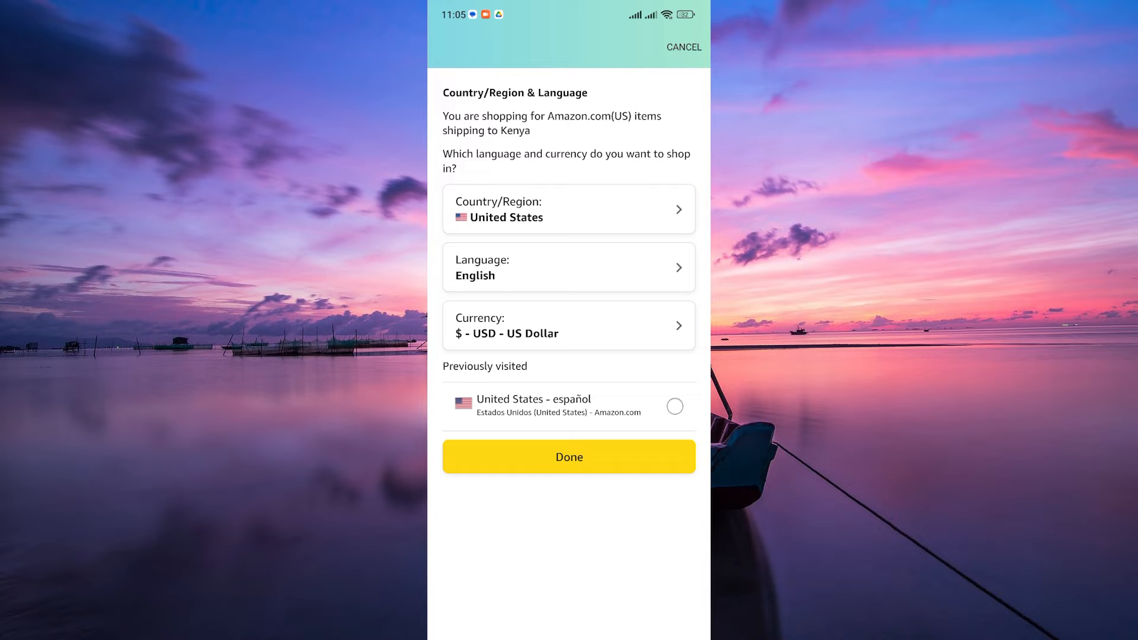
Choose English from the Language list as the shopping language
{"action": "left_click", "coordinate": [568, 267]}
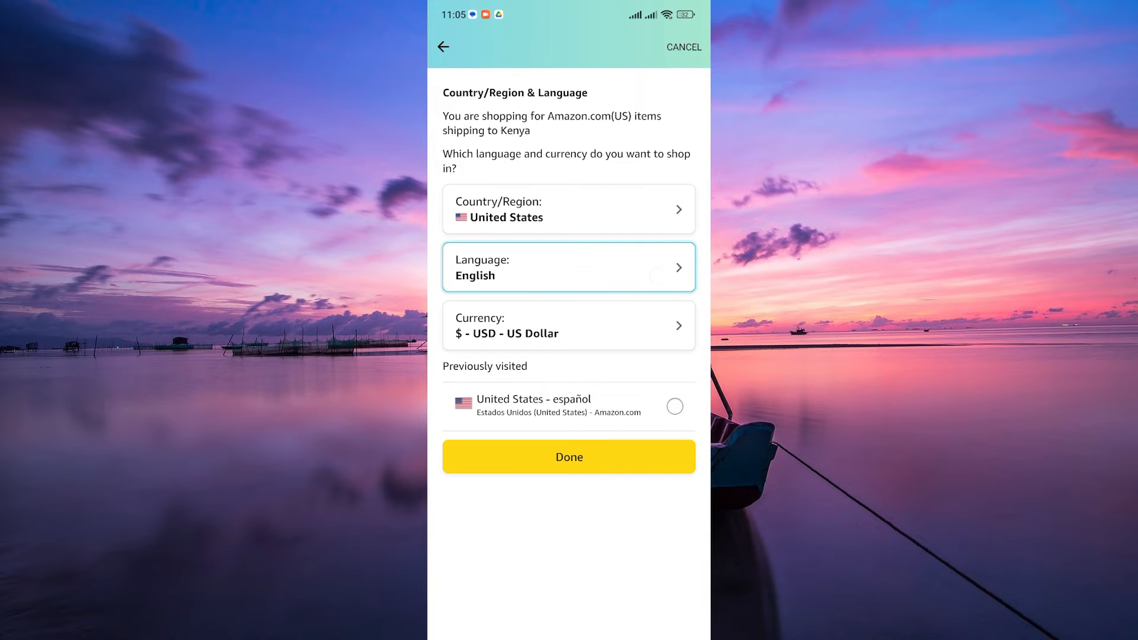
{"action": "left_click", "coordinate": [569, 266]}
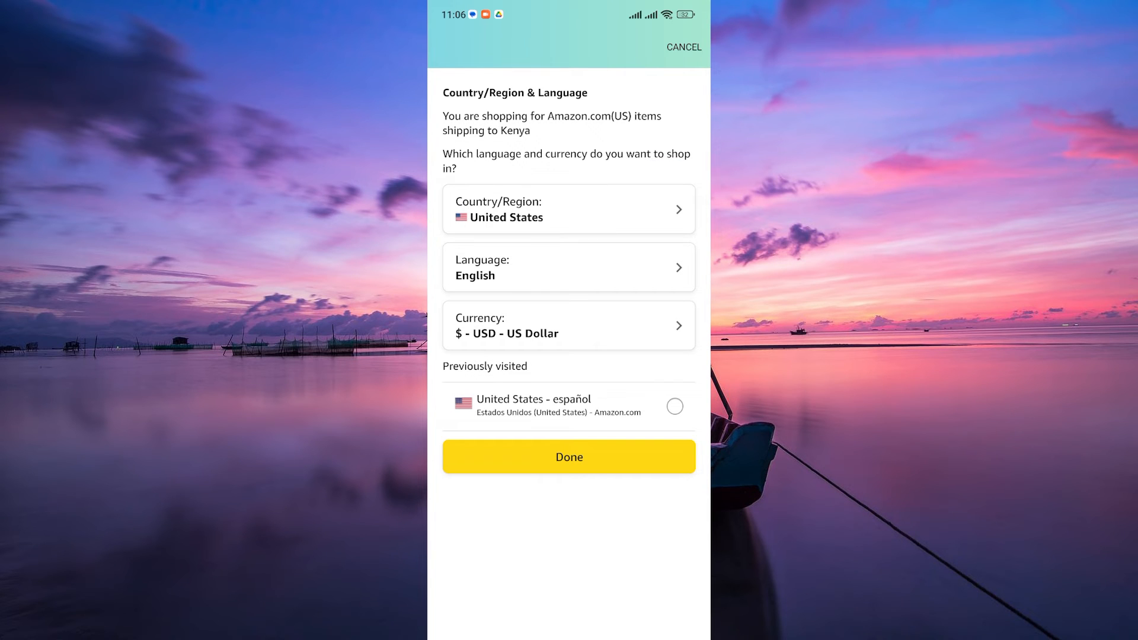
Apply the United States/English settings with Done, then exit to the home screen
{"action": "left_click", "coordinate": [570, 457]}
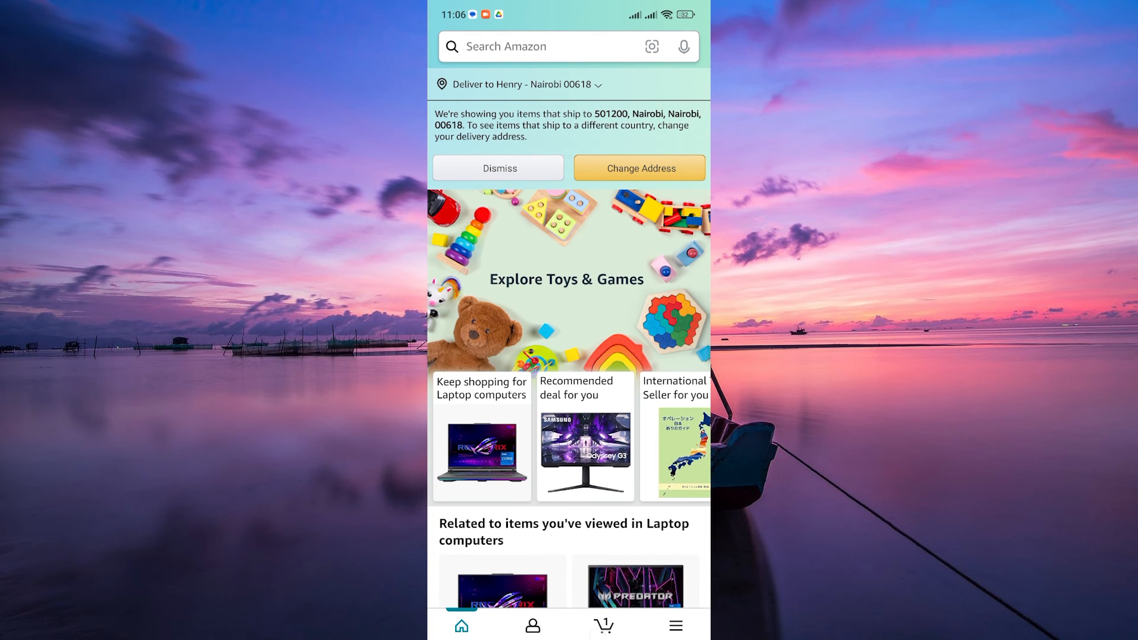
{"action": "key", "text": "home"}
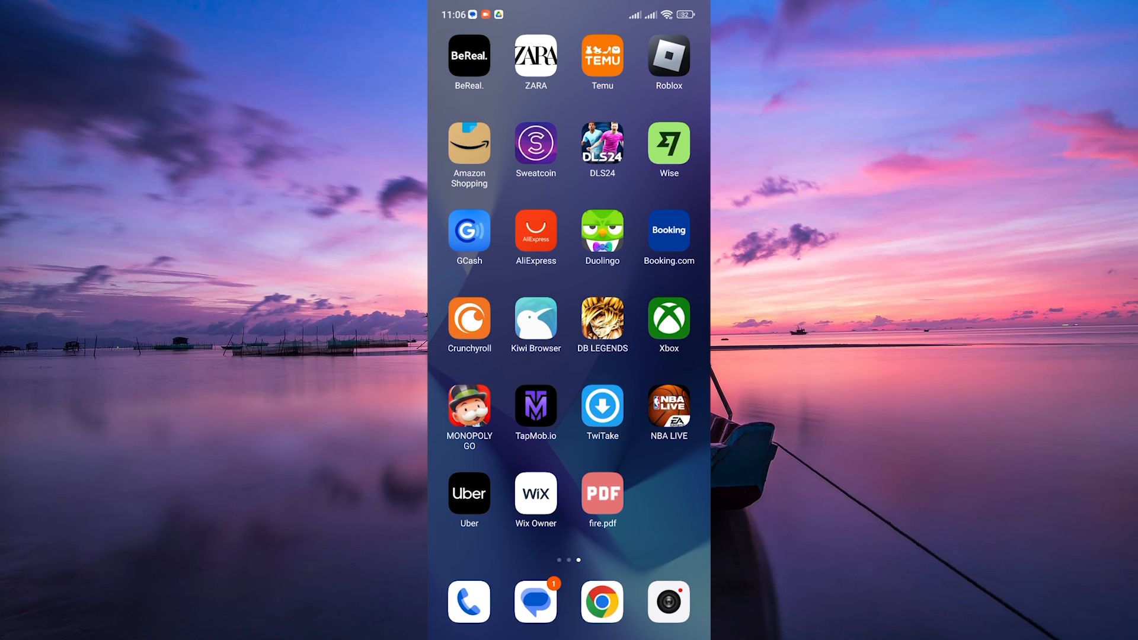